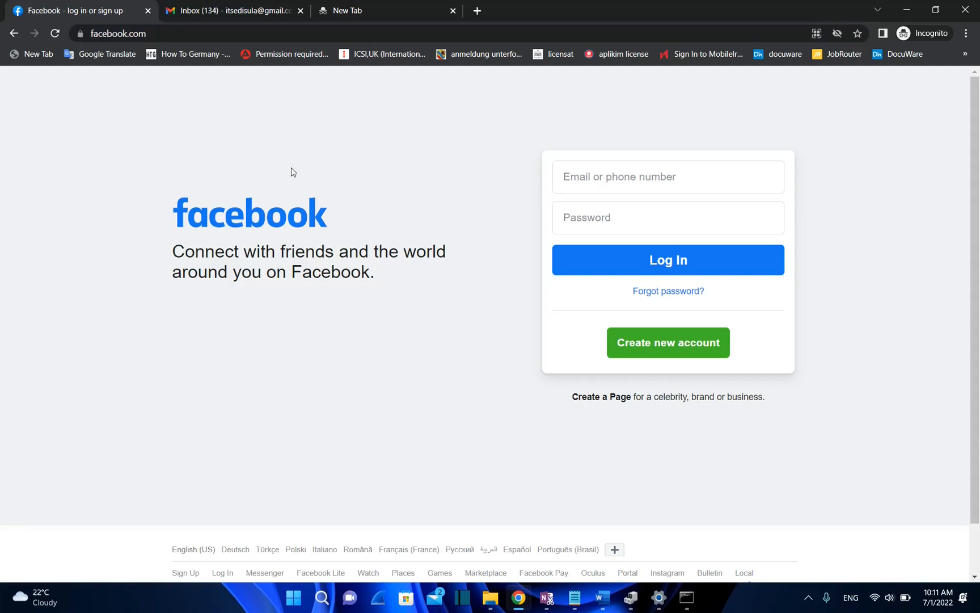
mouse_move(650, 354)
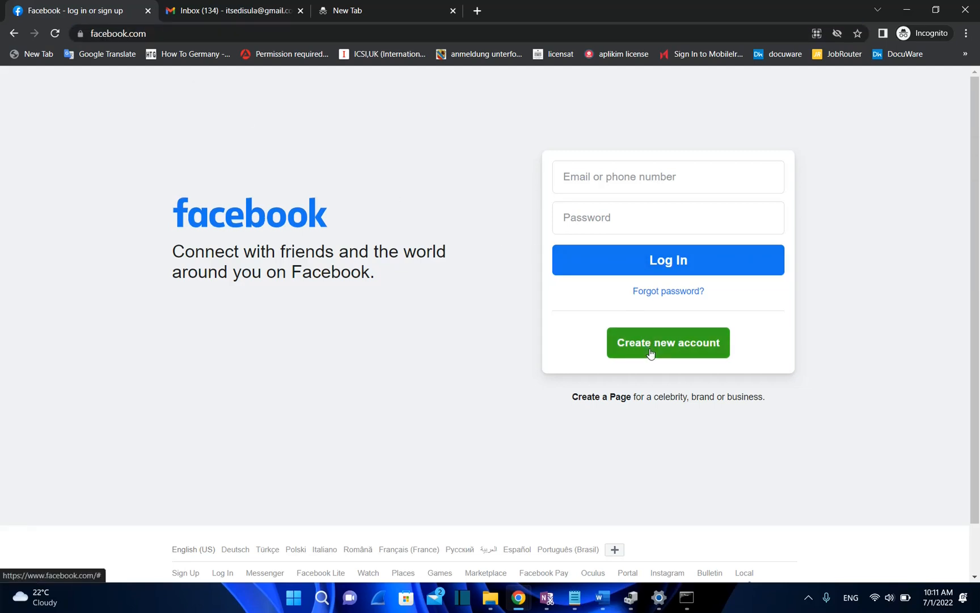
Step: Start creating a new Facebook account from the login page
click(667, 343)
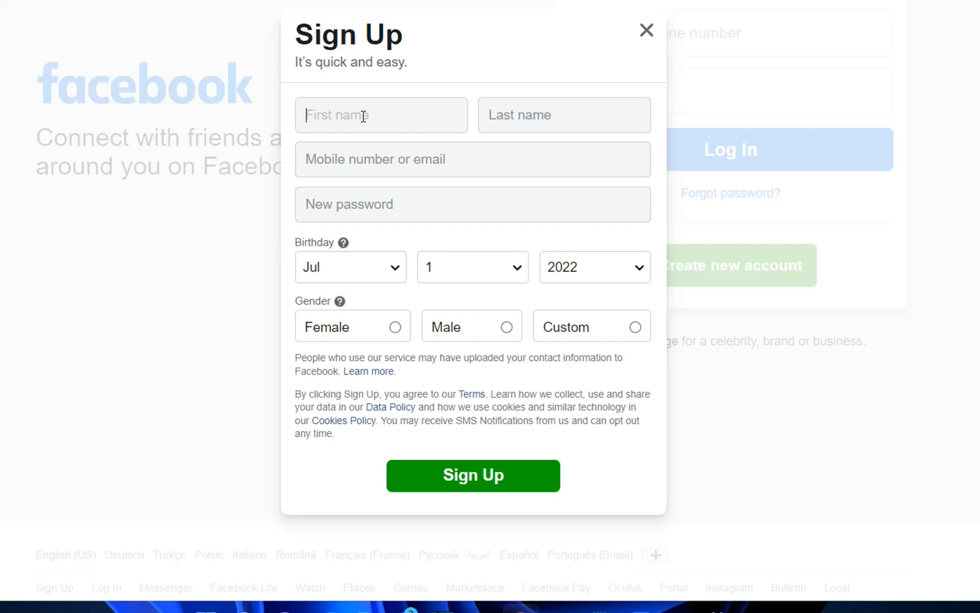
Step: Enter first name 'Learn' and last name 'TECH', then move to the contact field
text(Learn)
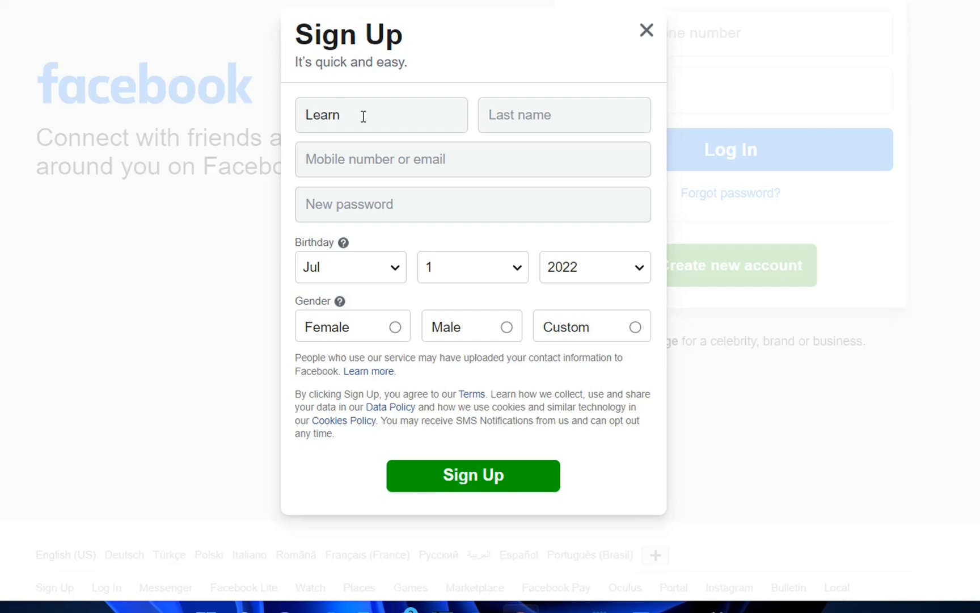
text(TE)
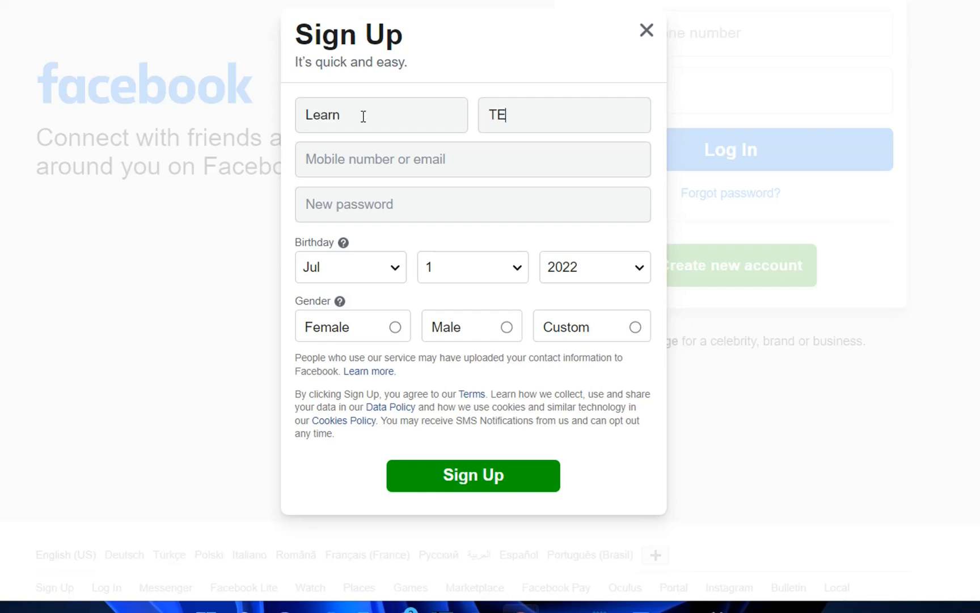
text(CH)
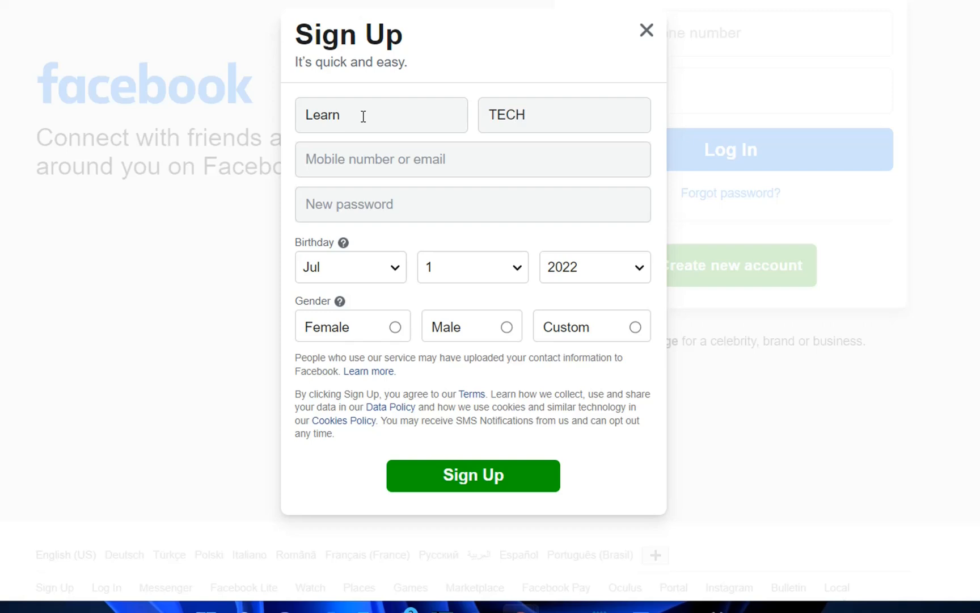
click(437, 160)
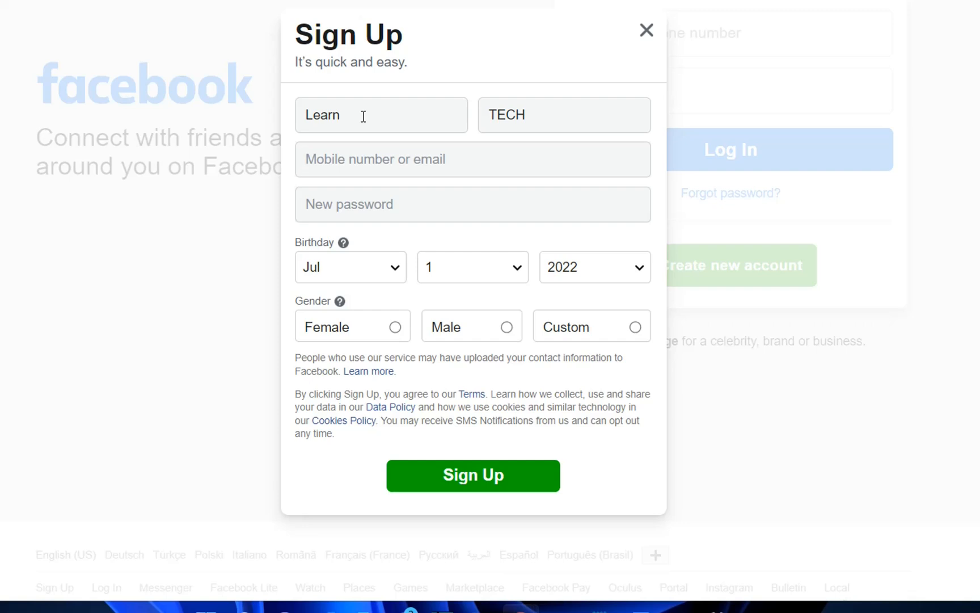
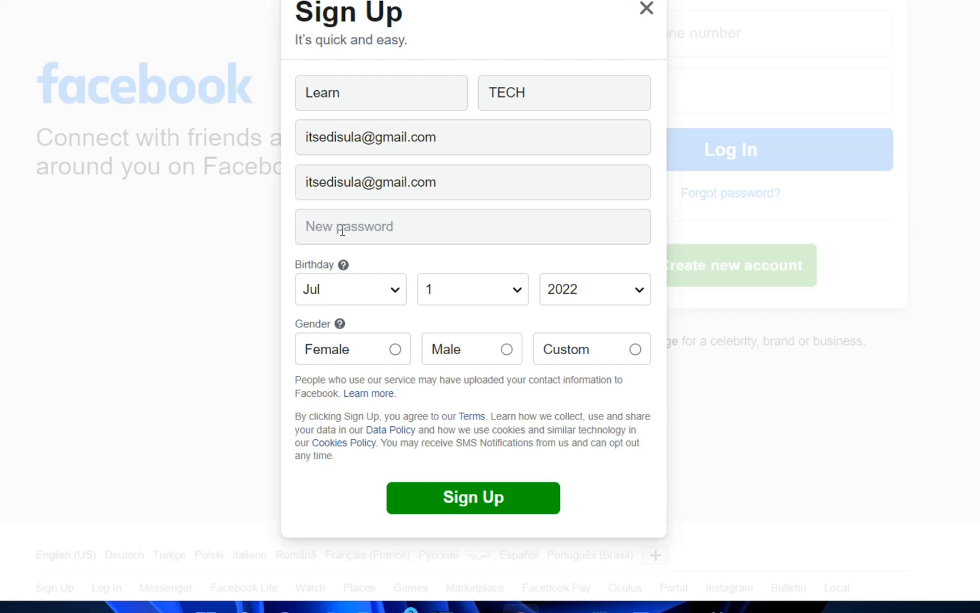
click(472, 289)
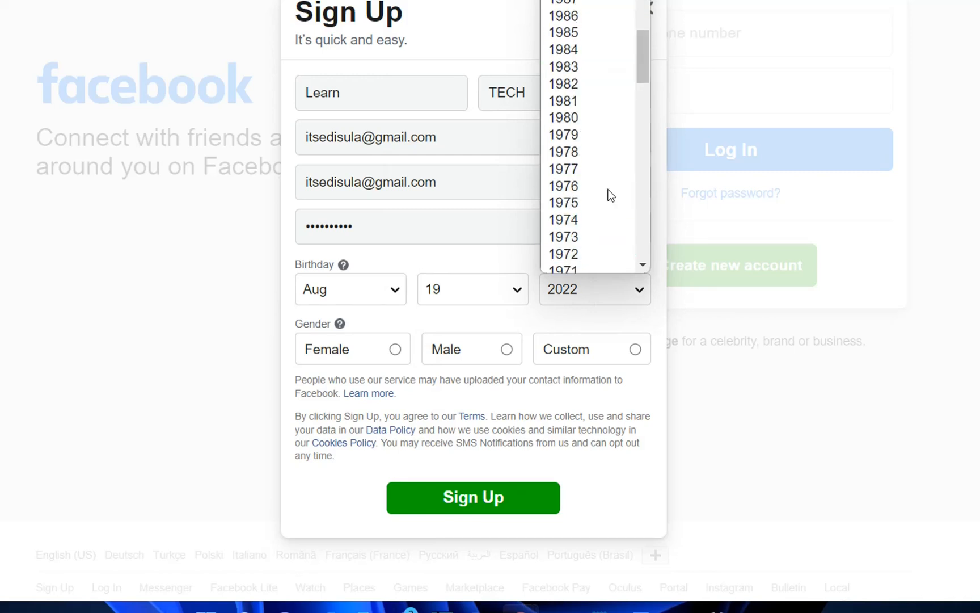
click(506, 349)
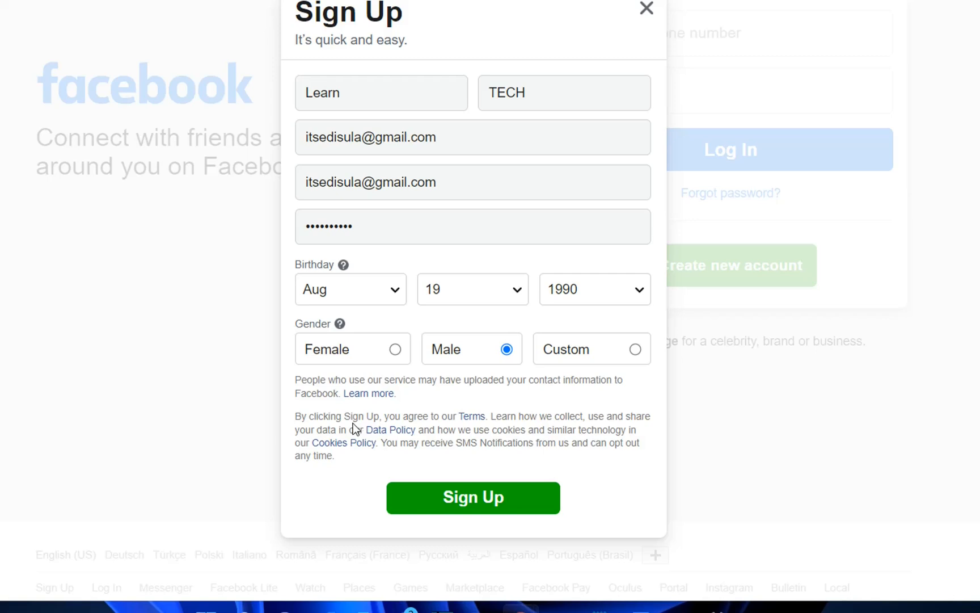
click(473, 497)
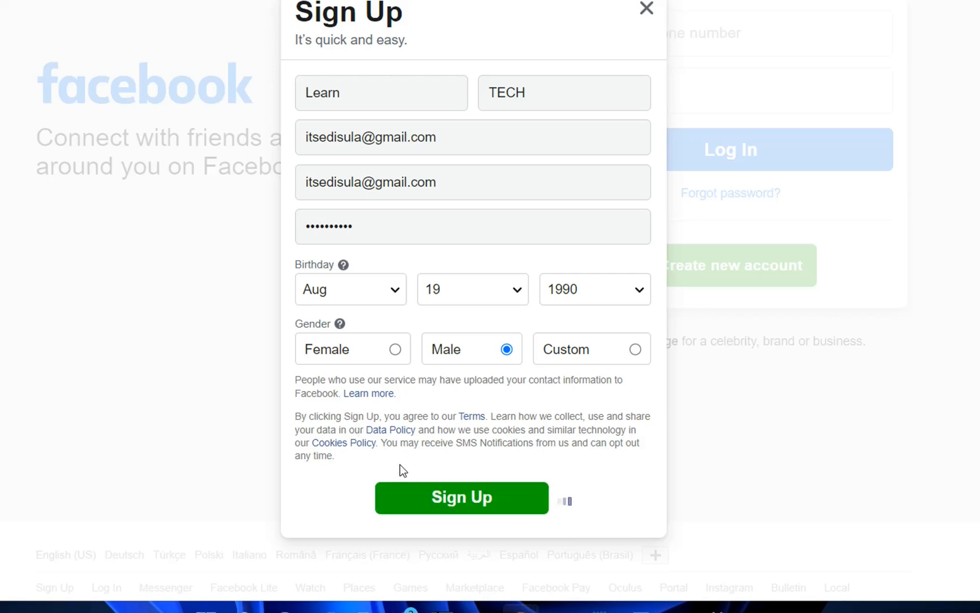
Step: After the name is rejected, change the first name to 'Edi' and resubmit the sign-up
click(461, 498)
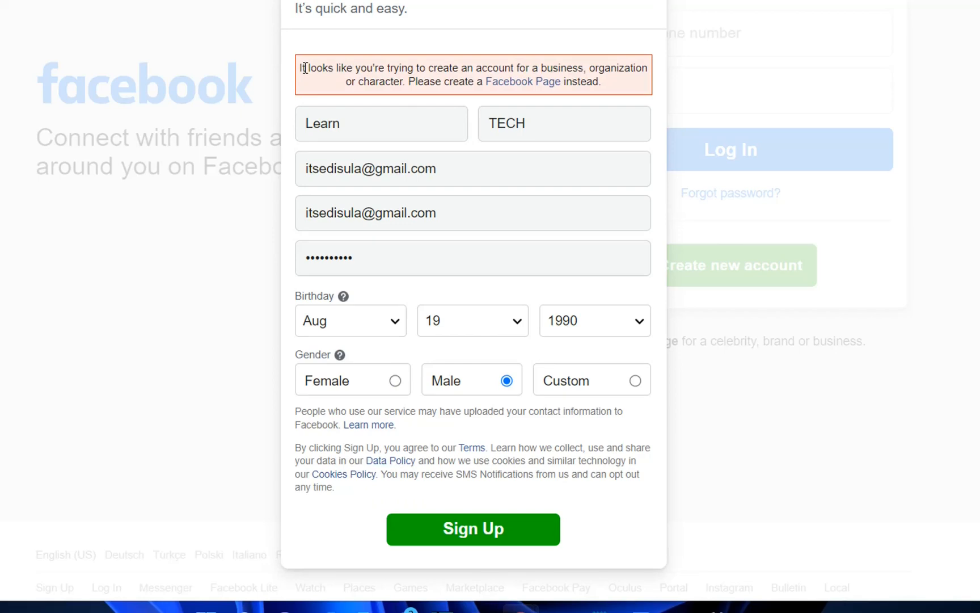
mouse_move(301, 67)
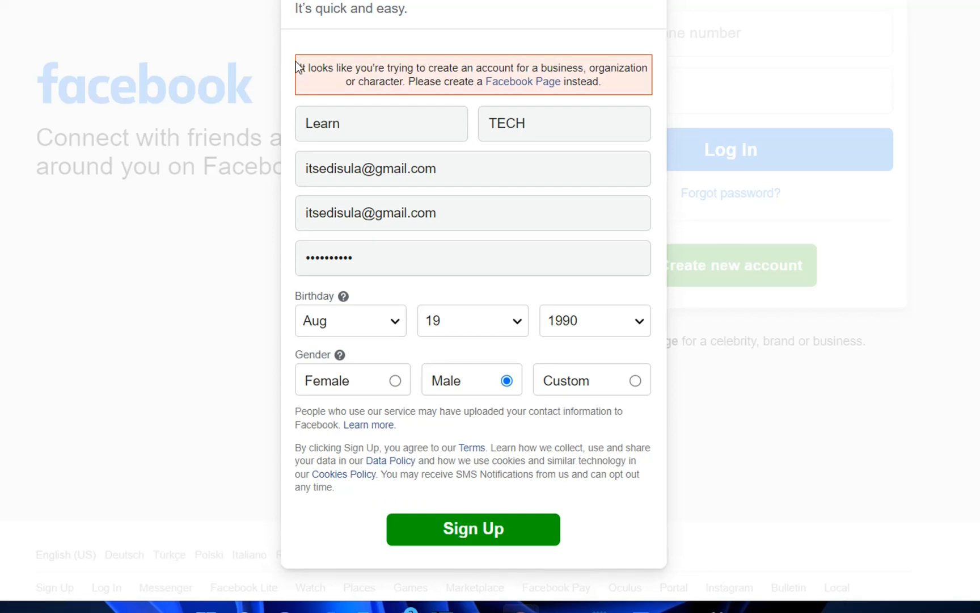
mouse_move(305, 75)
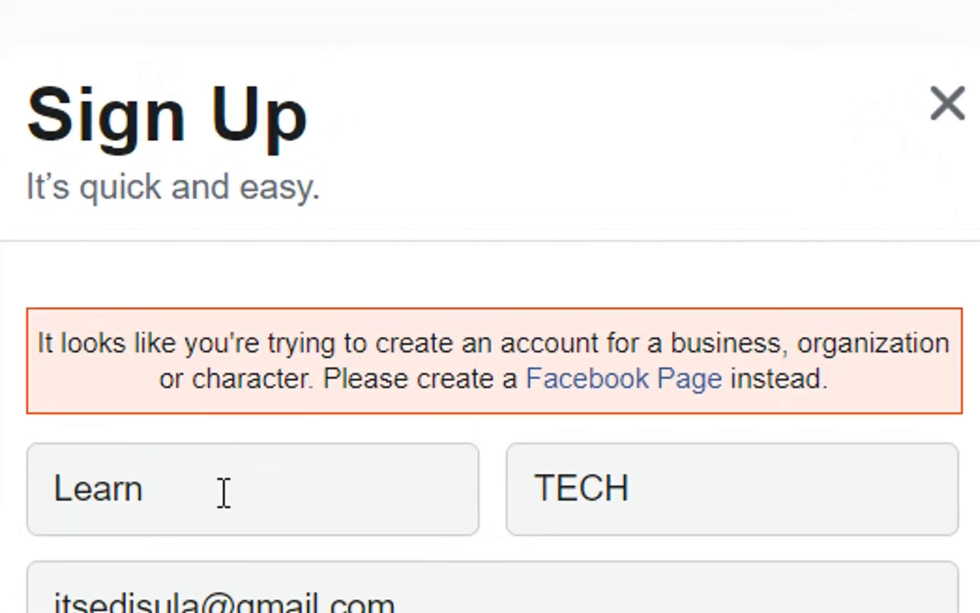
double_click(97, 488)
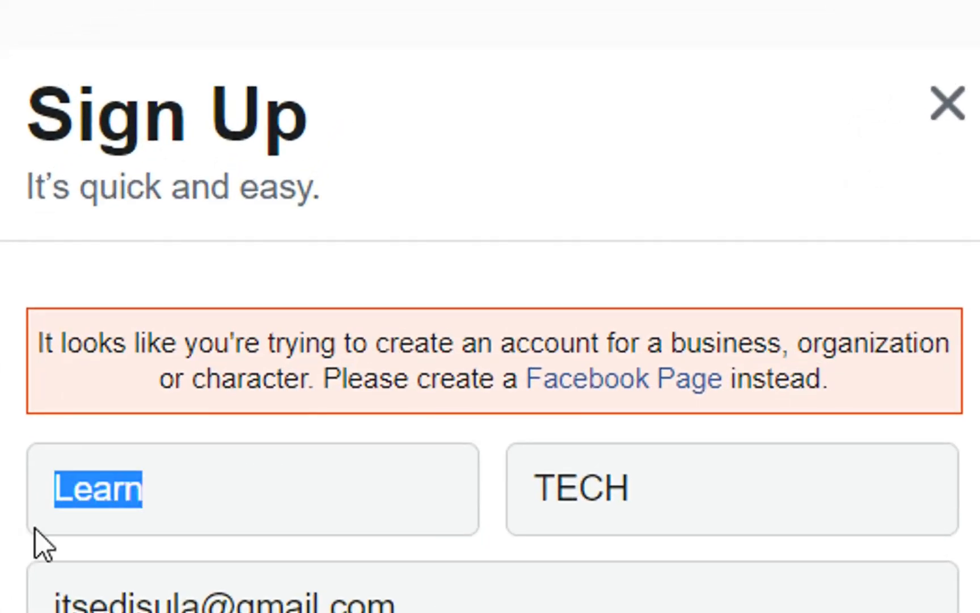
mouse_move(657, 489)
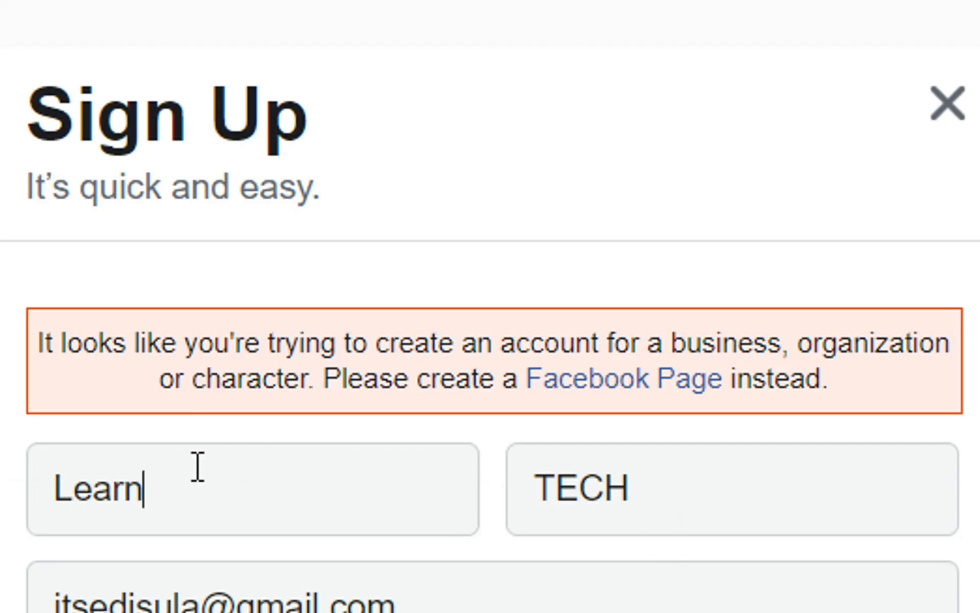
double_click(100, 488)
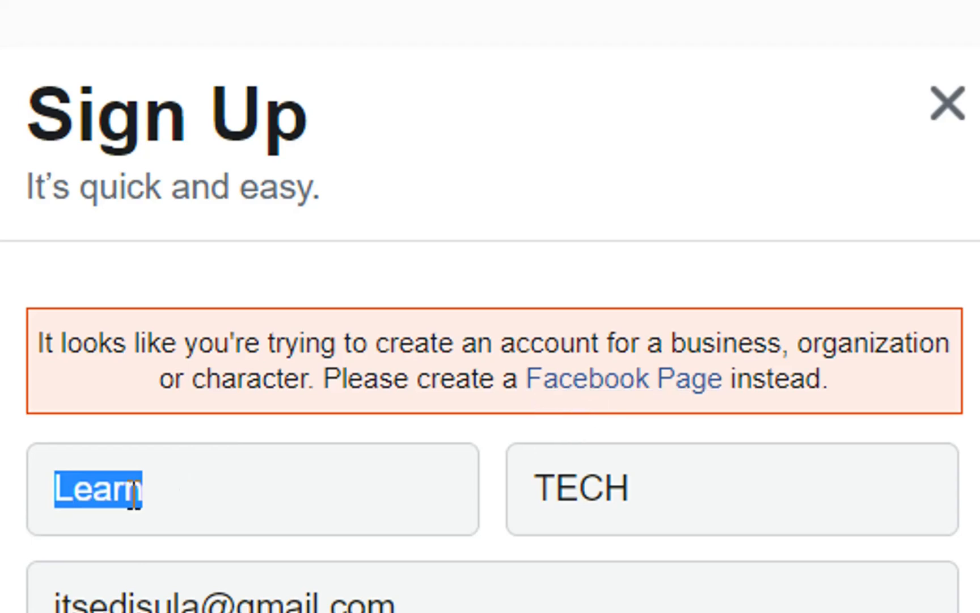
text(Edi)
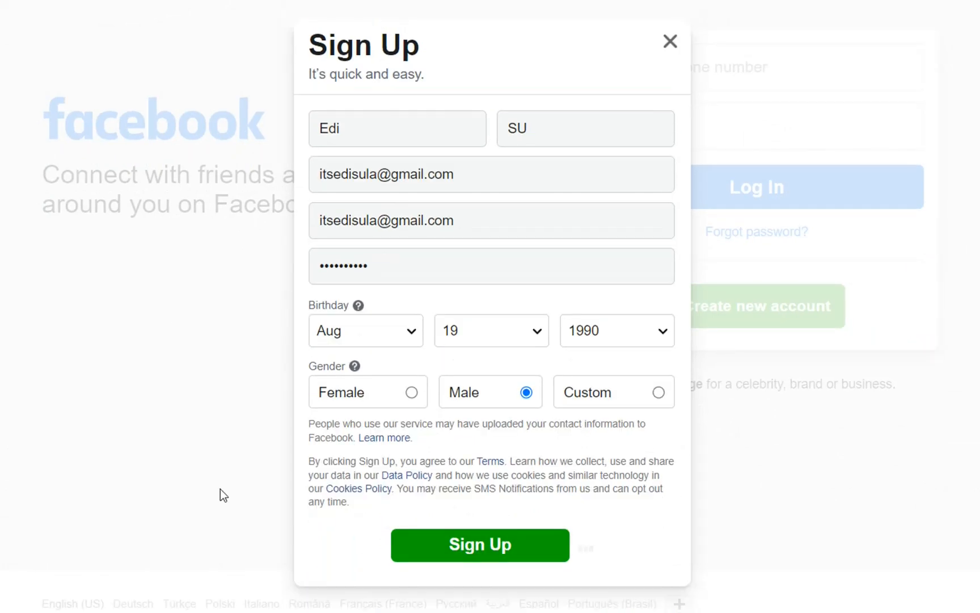
click(479, 544)
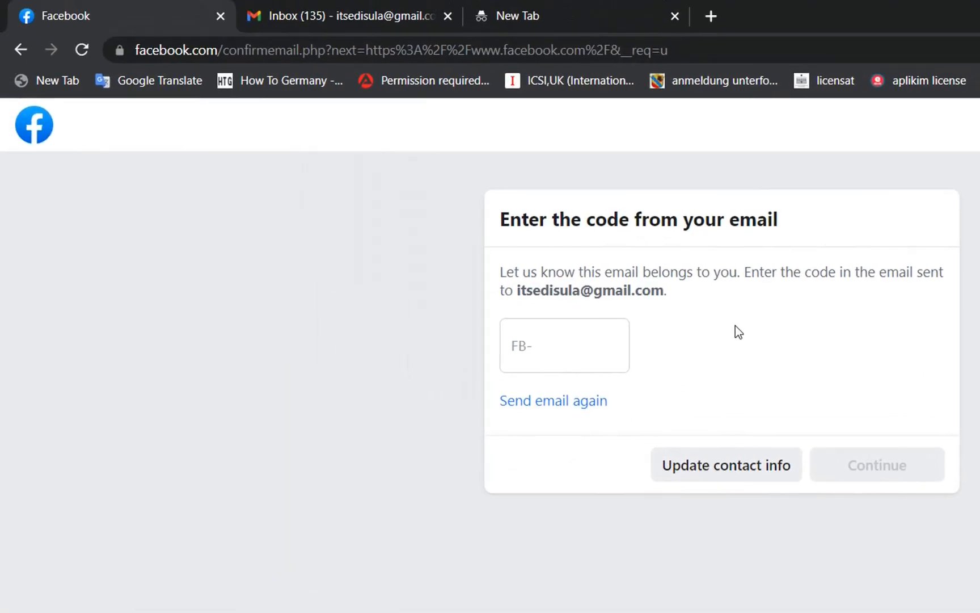
mouse_move(650, 313)
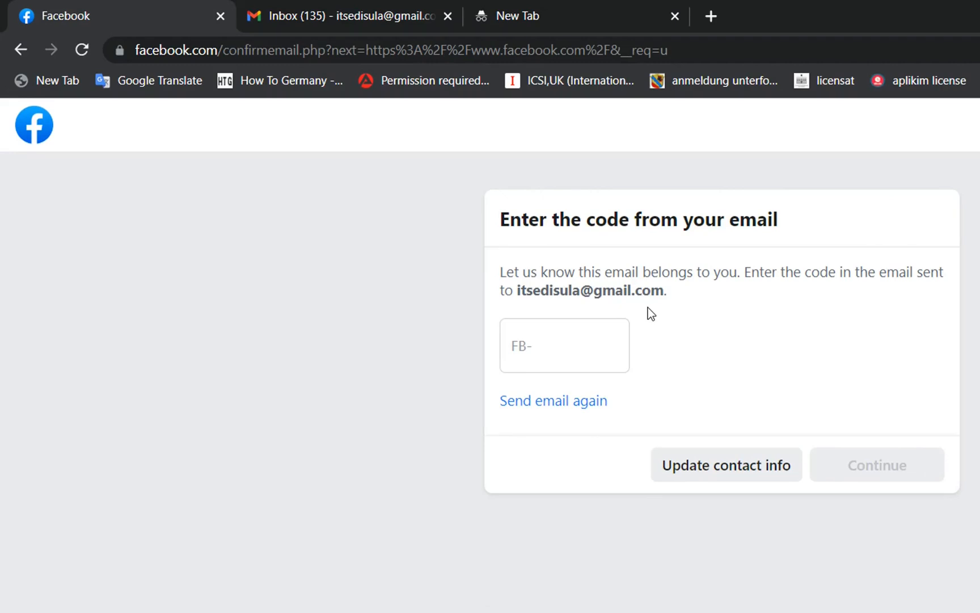
mouse_move(515, 286)
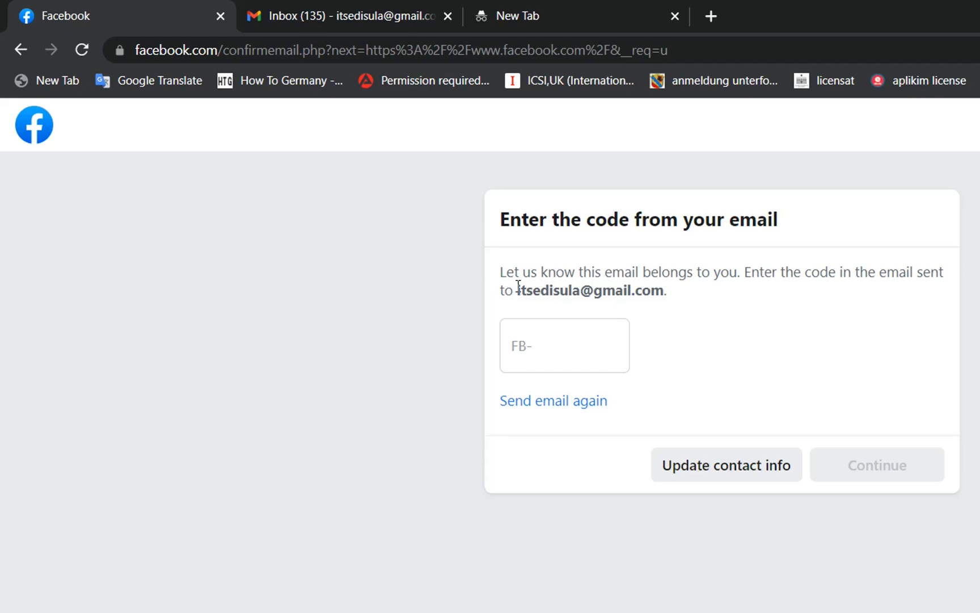
click(344, 16)
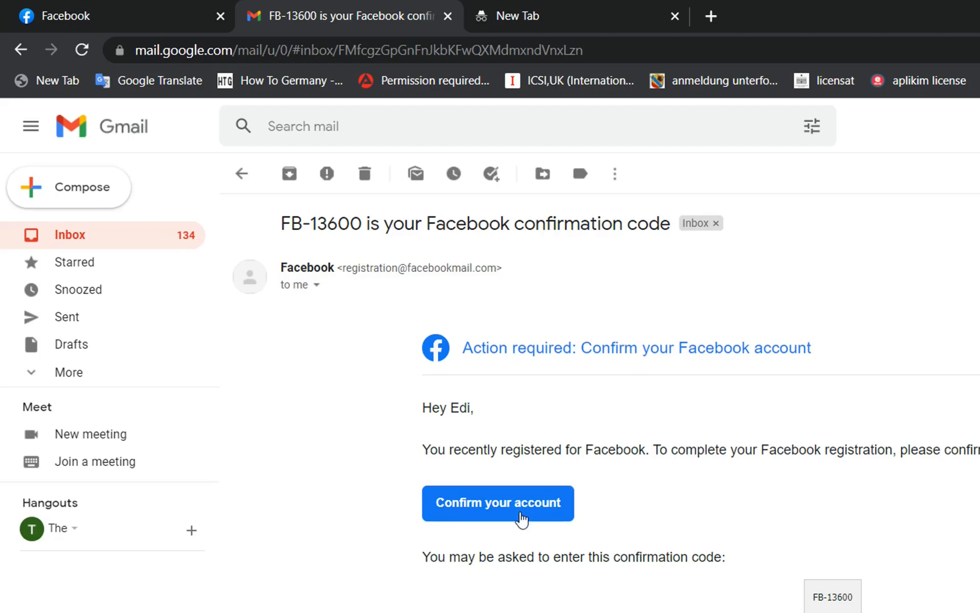
mouse_move(821, 578)
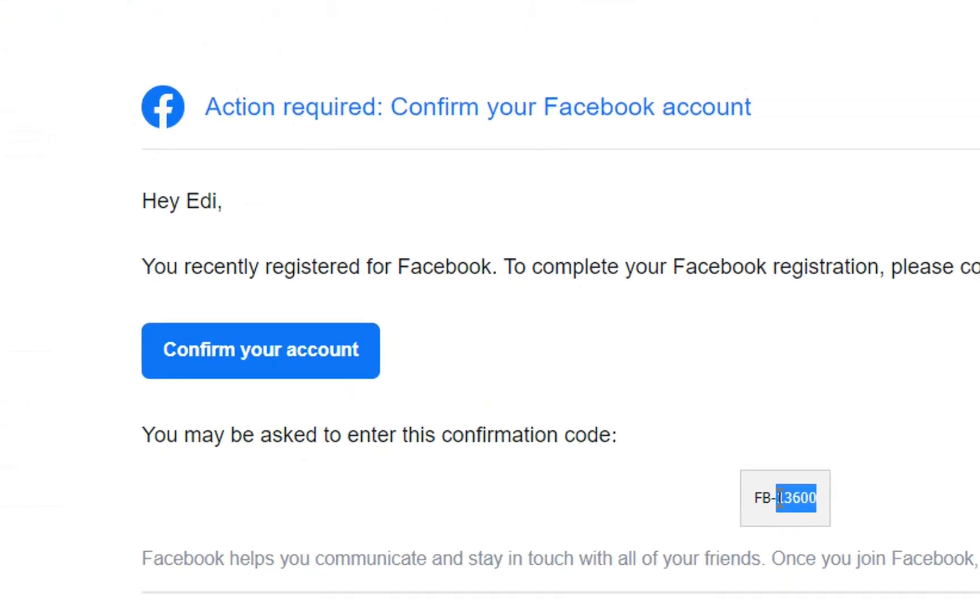
click(260, 350)
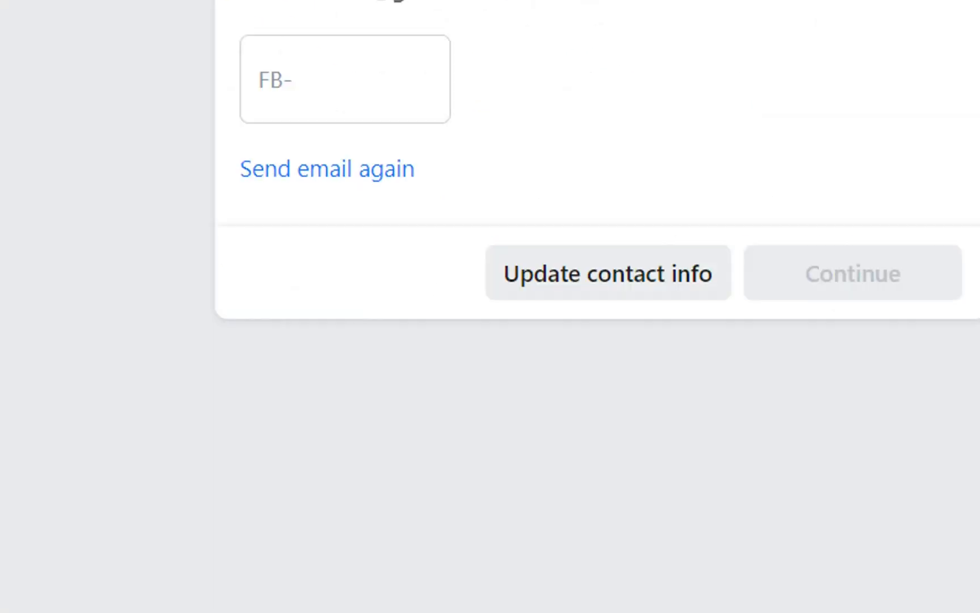
right_click(344, 79)
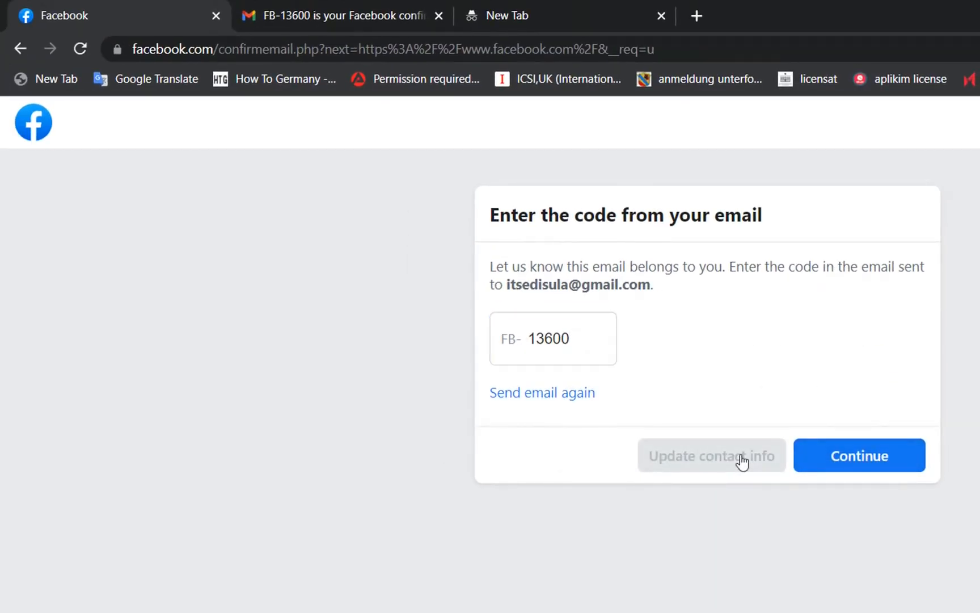
click(858, 455)
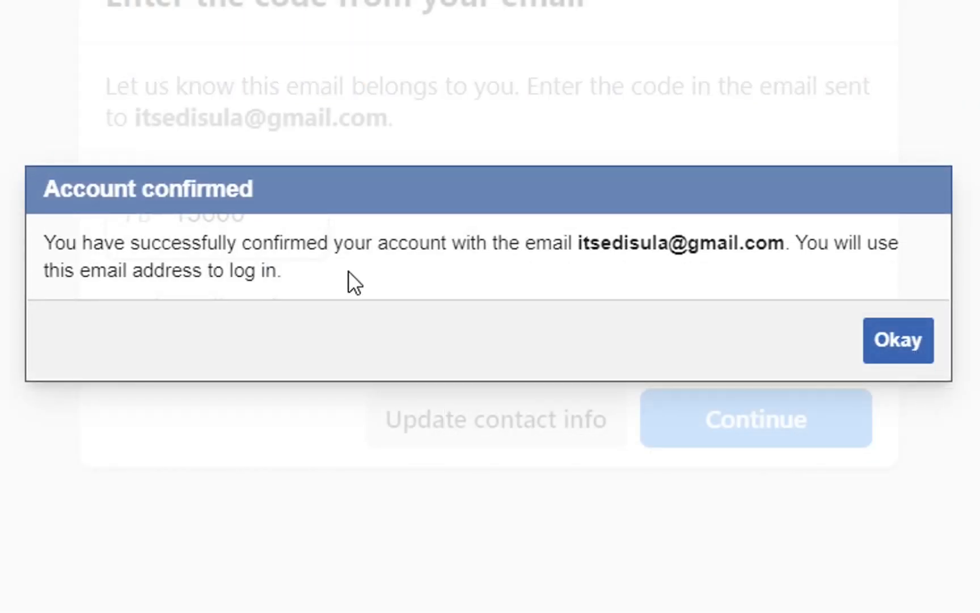
mouse_move(769, 265)
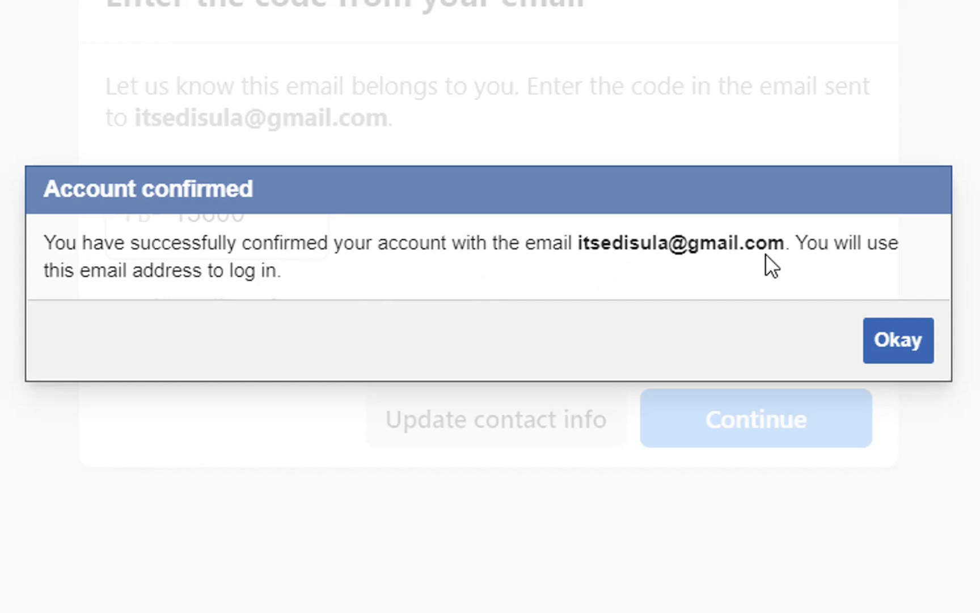
mouse_move(310, 305)
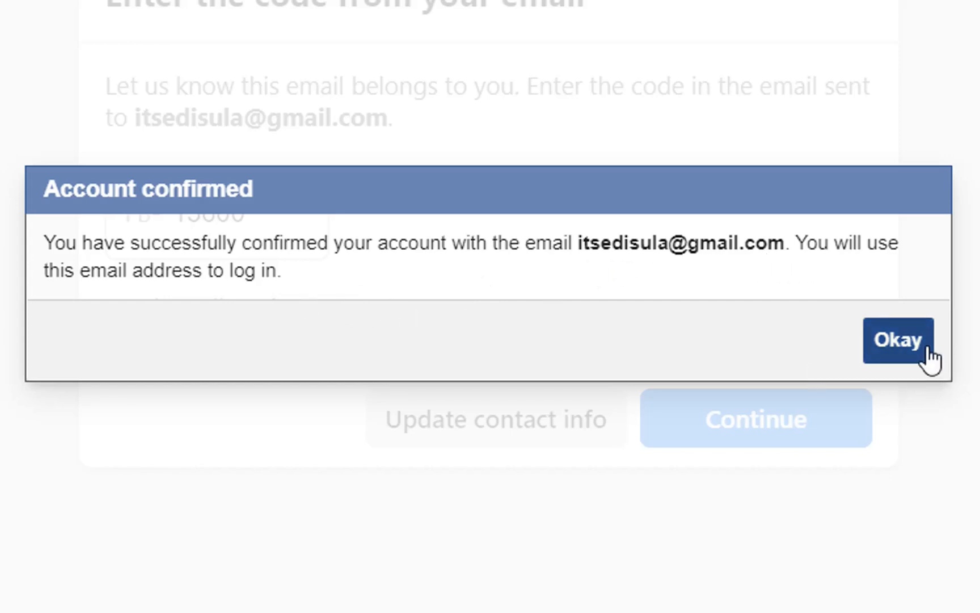
click(898, 339)
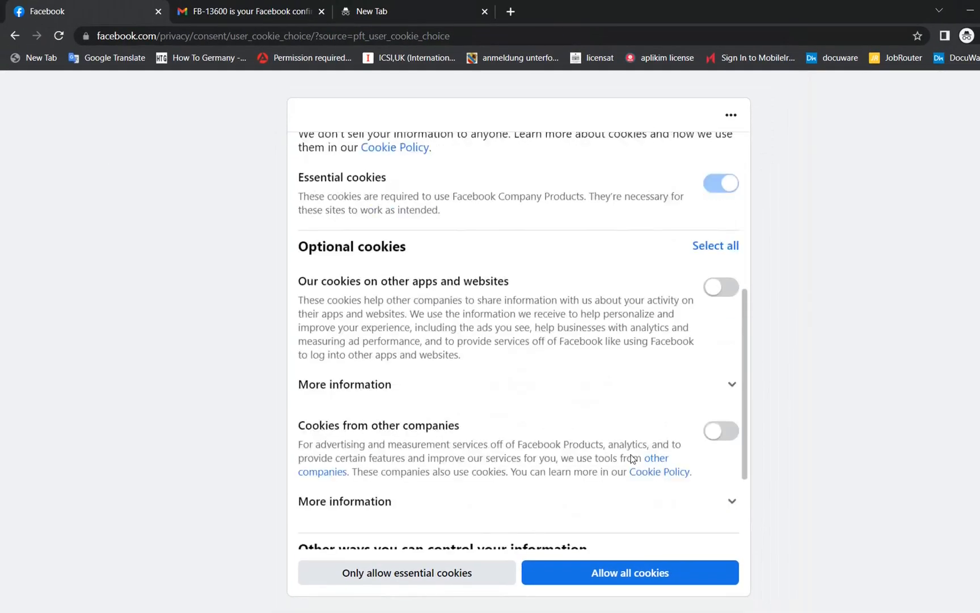
scroll(down, 3)
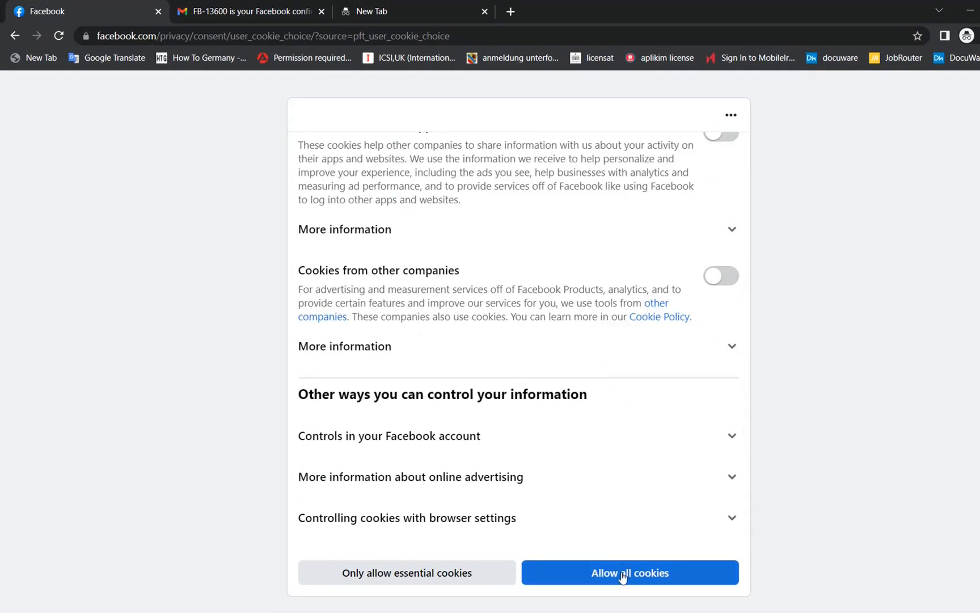
click(629, 572)
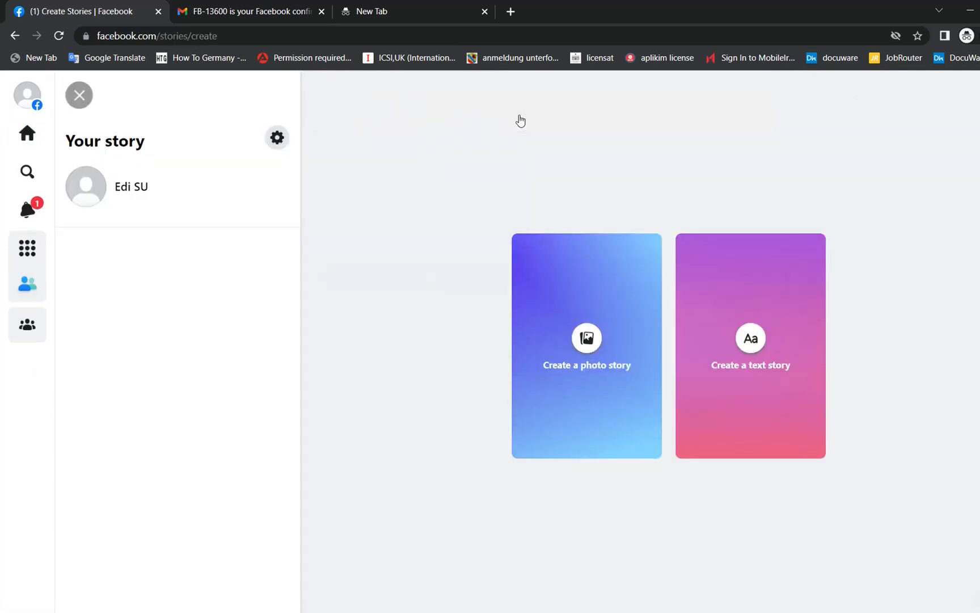
mouse_move(79, 95)
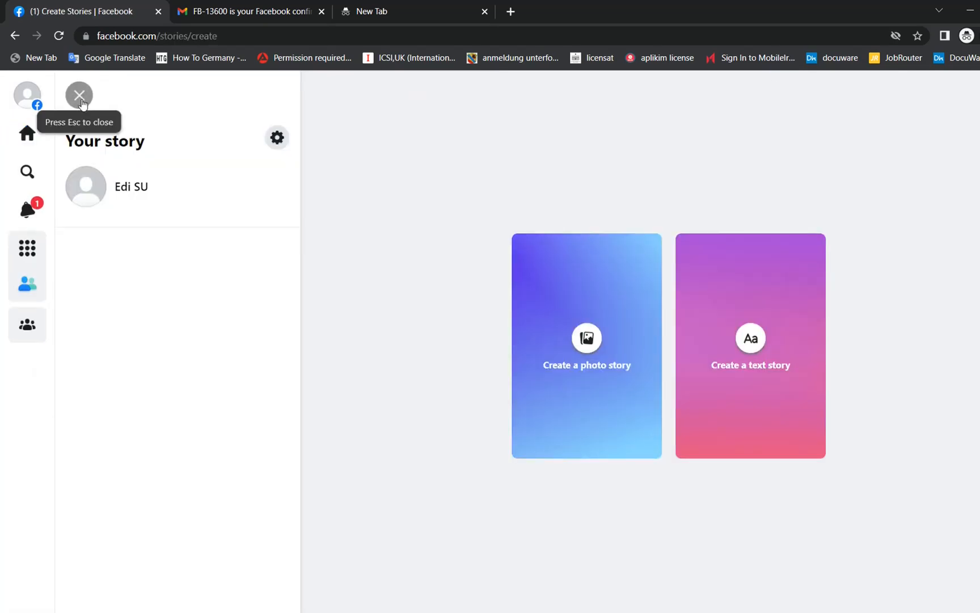
Step: Close the Create Stories page to reach Edi's home feed
click(79, 96)
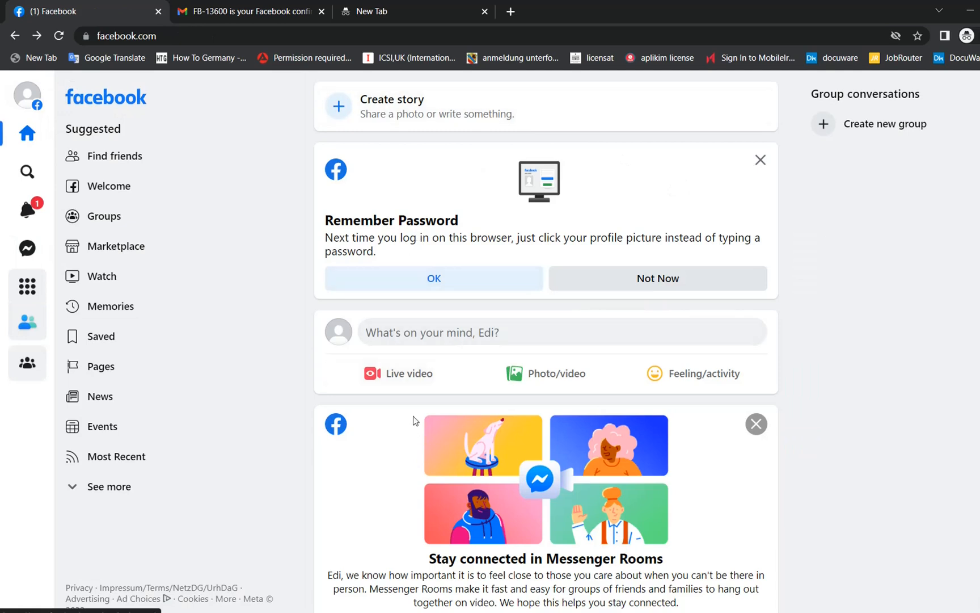
mouse_move(398, 421)
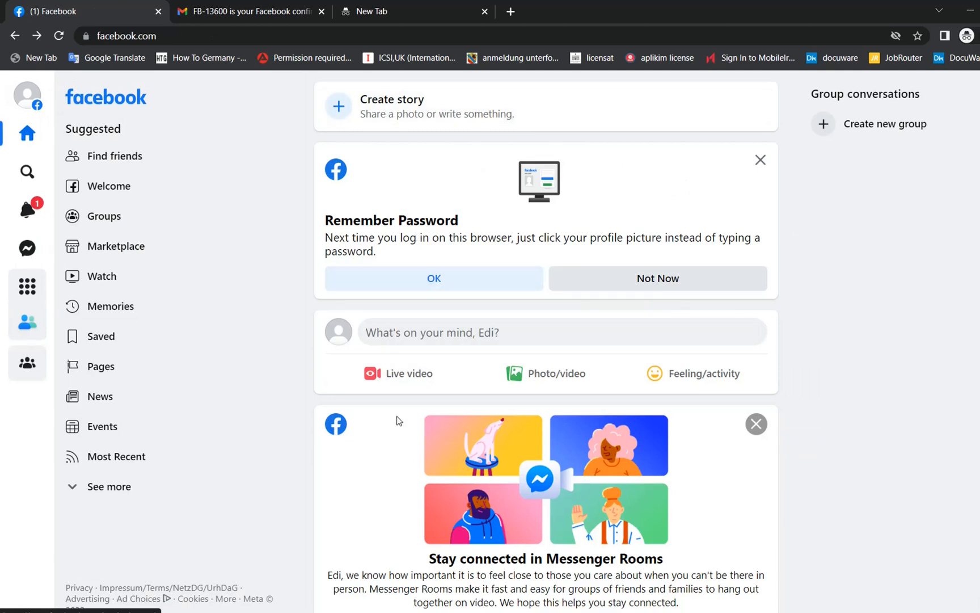